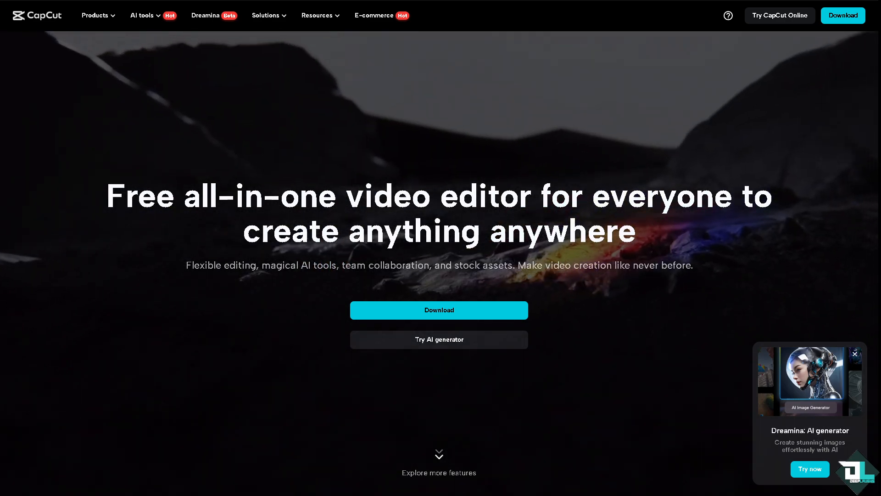
# Scroll the CapCut home screen and advance through the promotional slides
pyautogui.scroll(-3)
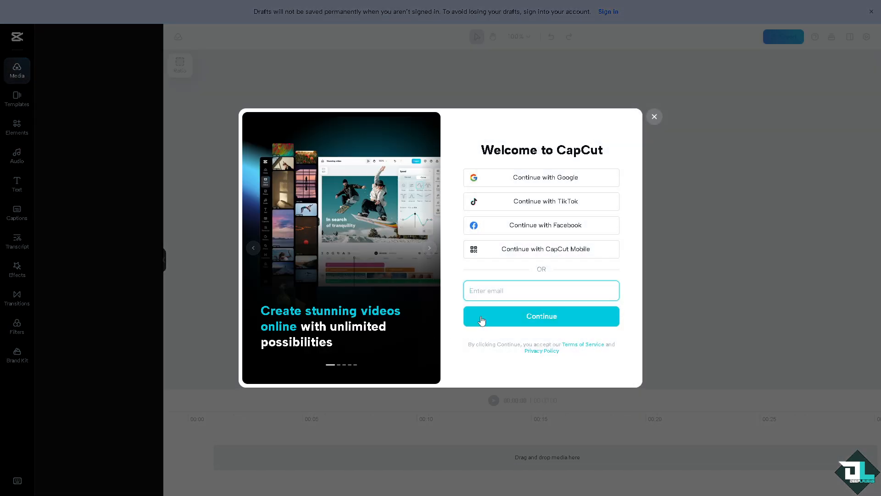
pyautogui.click(429, 249)
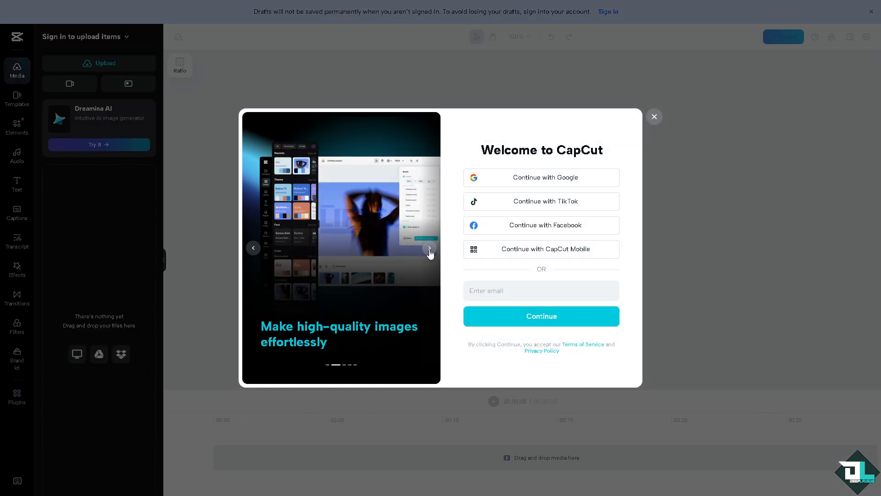
pyautogui.click(430, 252)
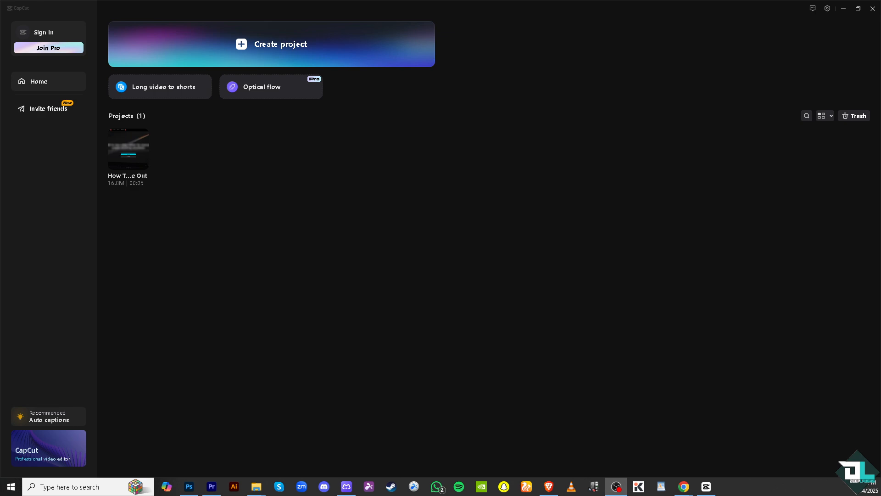
pyautogui.moveTo(260, 169)
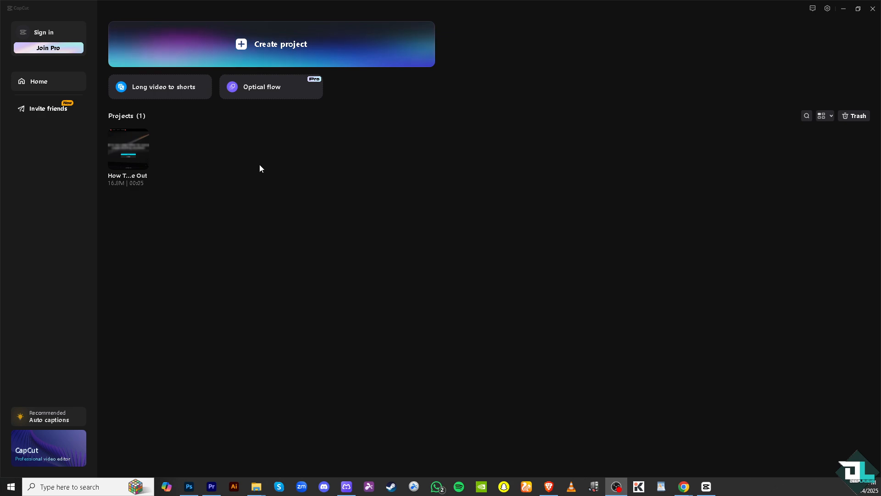
pyautogui.moveTo(289, 64)
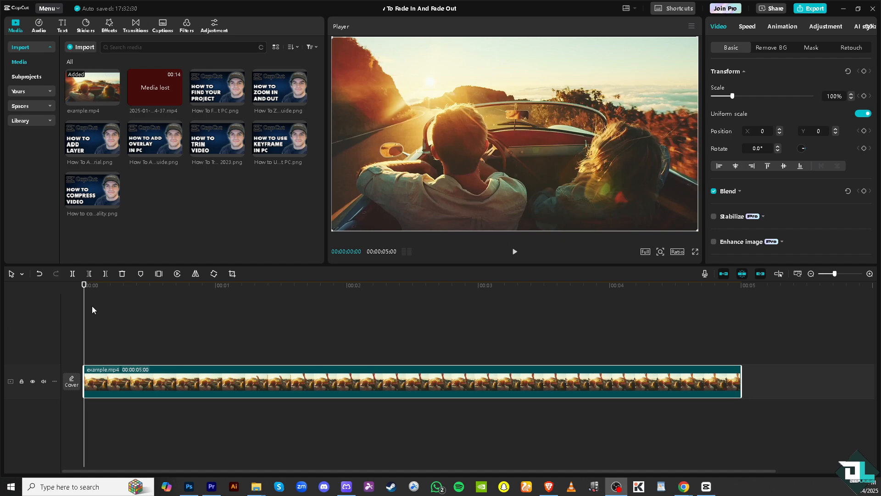
pyautogui.moveTo(84, 285)
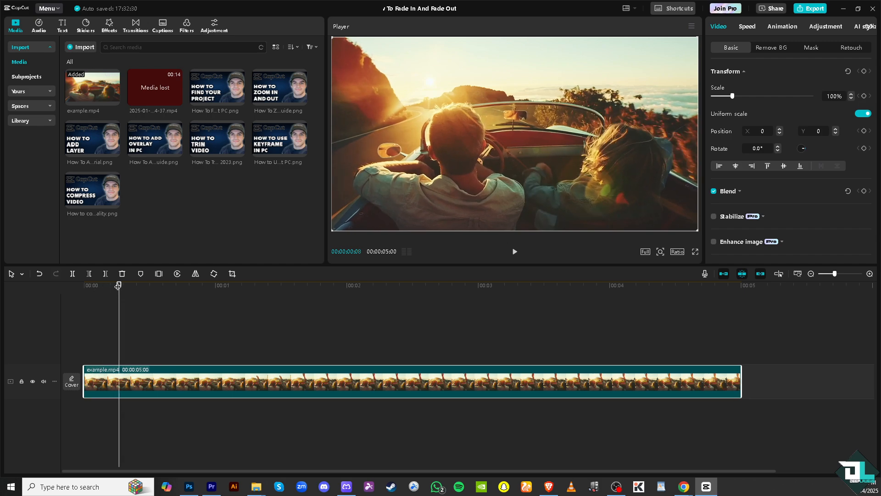
pyautogui.moveTo(131, 288)
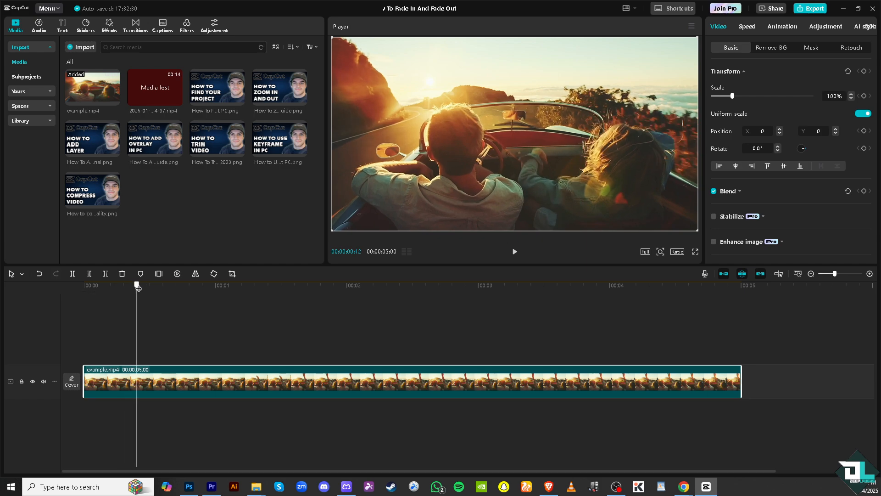
pyautogui.moveTo(740, 36)
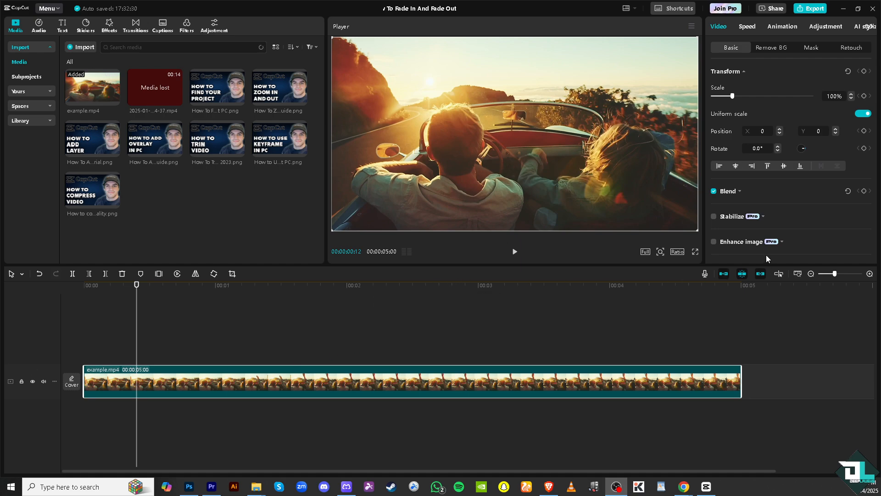
pyautogui.moveTo(742, 193)
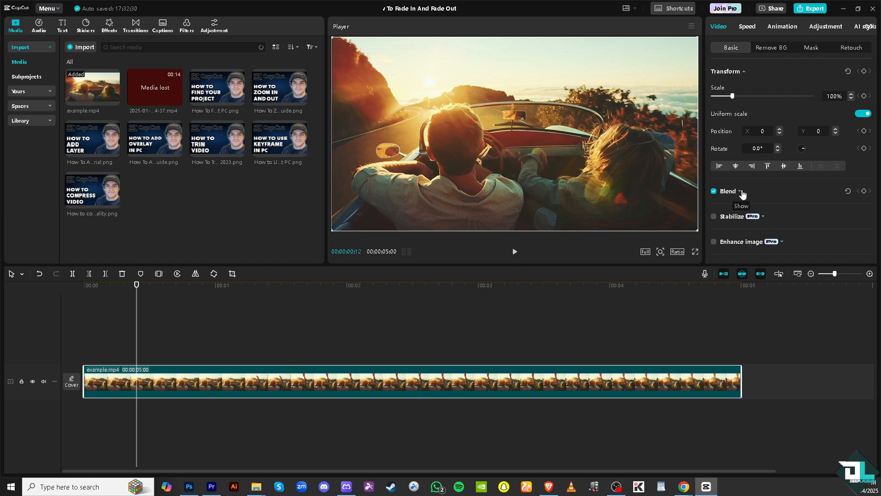
# Expand Blend and add opacity keyframes at 00:00:00:12 and 00:00:01:07
pyautogui.click(740, 191)
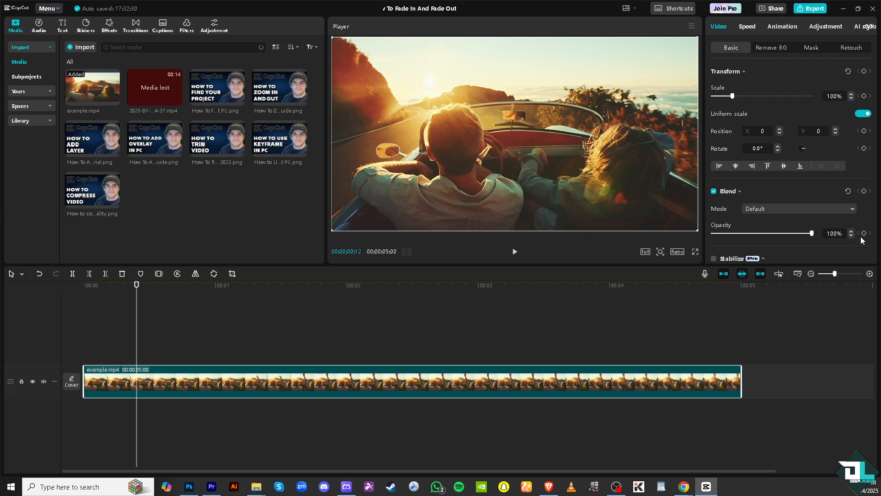
pyautogui.moveTo(865, 234)
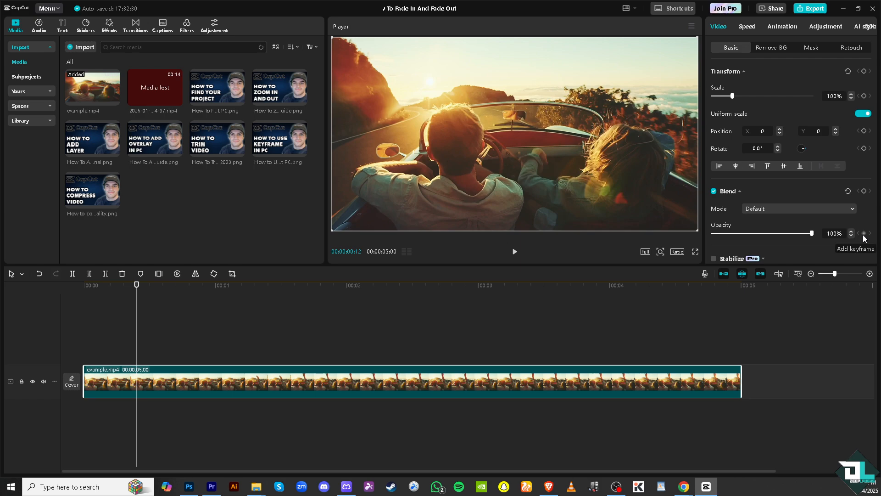
pyautogui.click(864, 234)
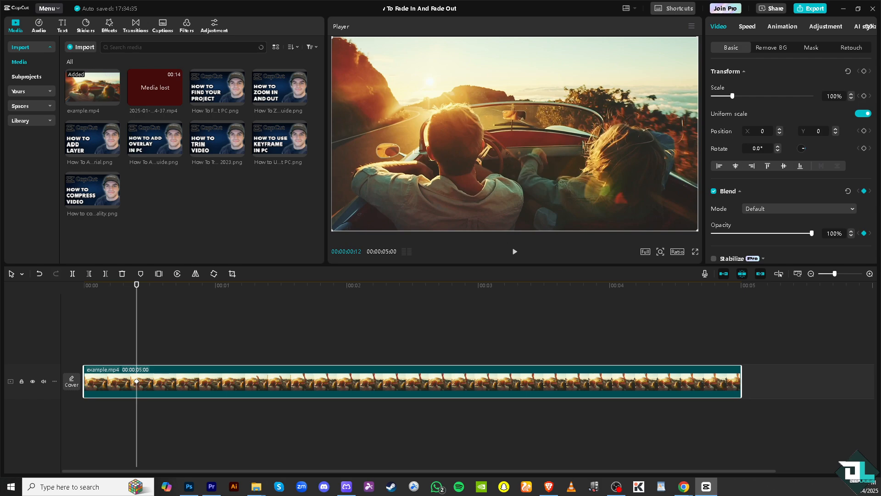
pyautogui.moveTo(137, 285)
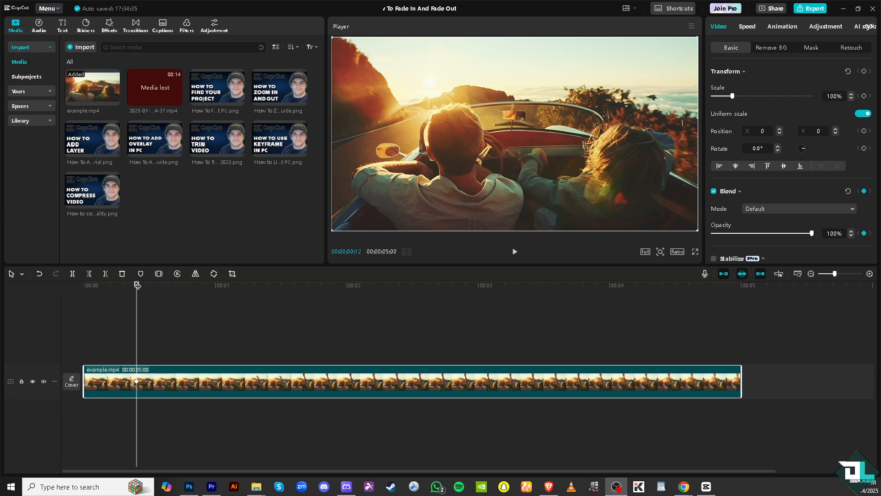
pyautogui.moveTo(135, 285); pyautogui.dragTo(155, 285)
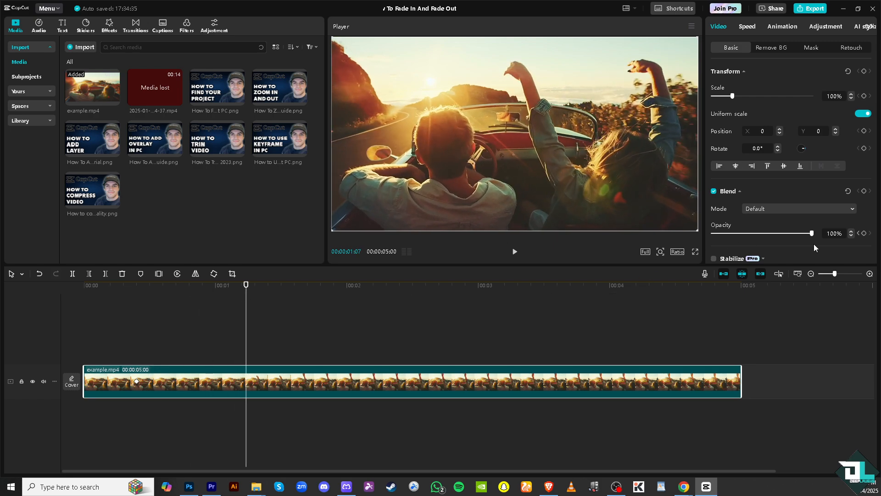
pyautogui.click(864, 233)
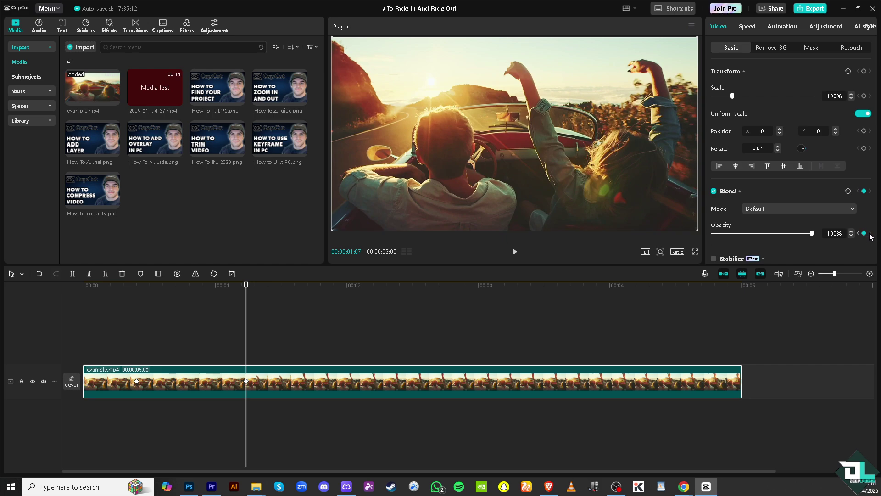
# Return to the first keyframe and lower its opacity to 0%
pyautogui.click(859, 233)
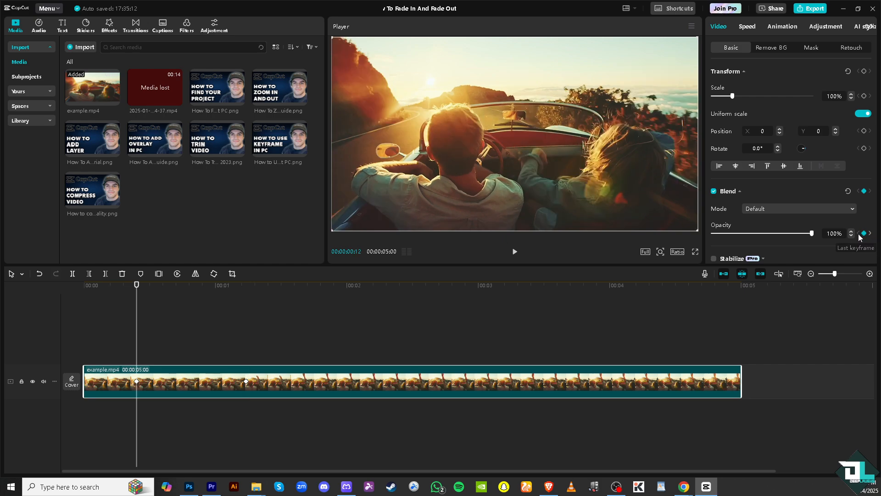
pyautogui.moveTo(812, 233); pyautogui.dragTo(810, 233)
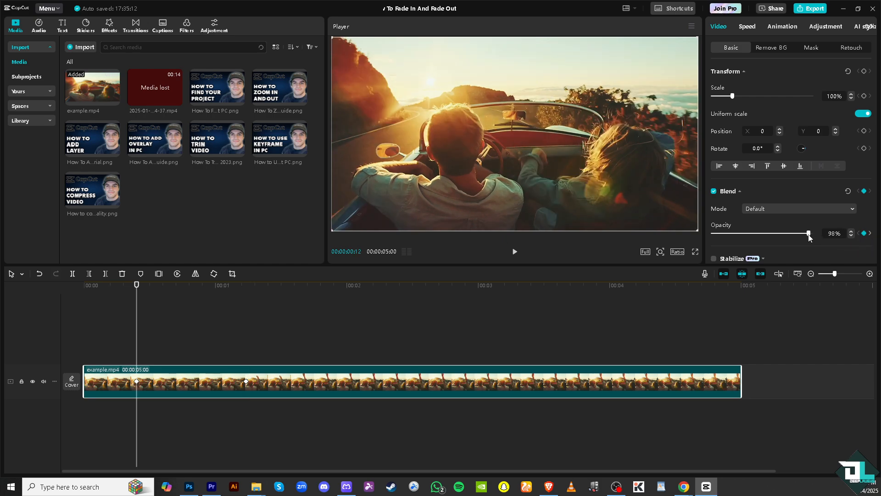
pyautogui.moveTo(809, 232); pyautogui.dragTo(712, 233)
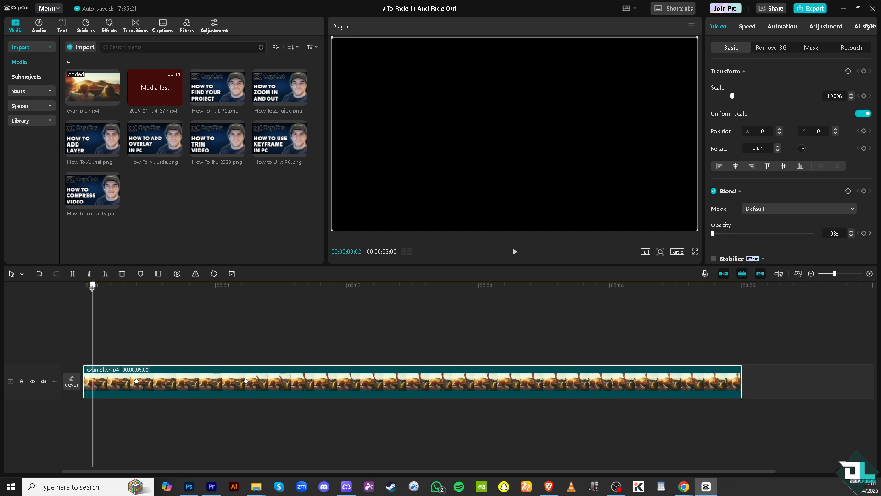
pyautogui.click(514, 252)
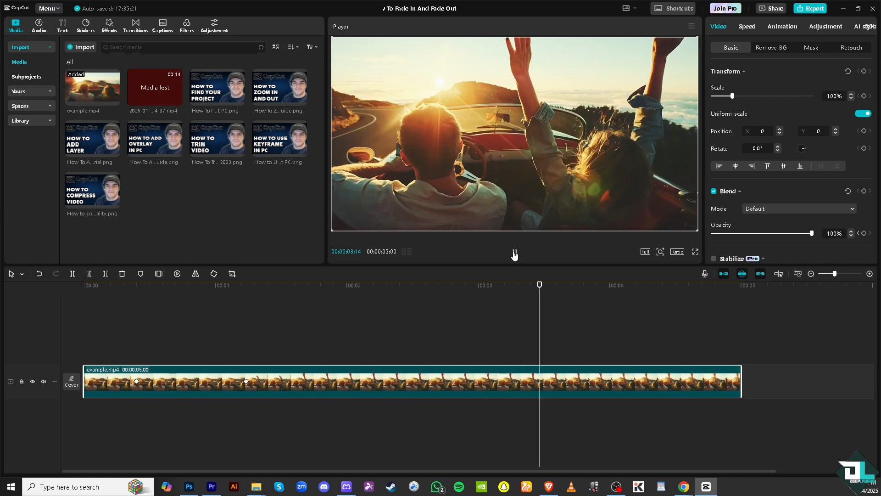
pyautogui.click(514, 251)
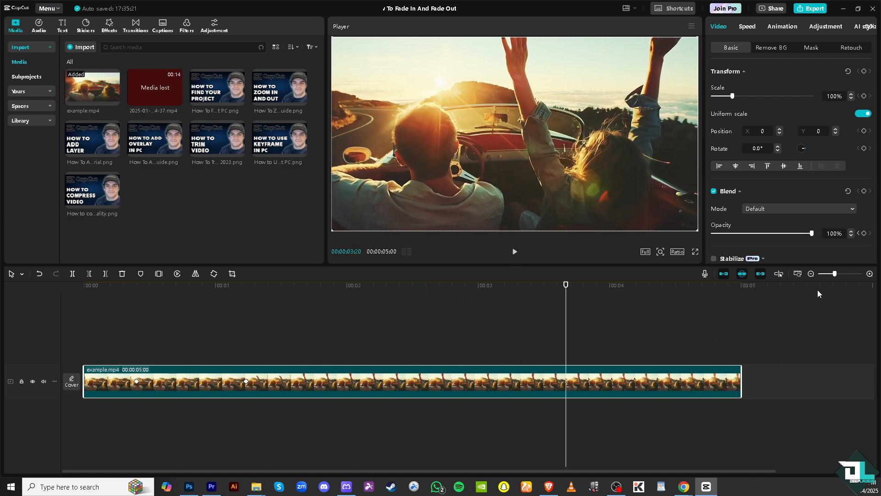
# Zoom into the clip's end, add a 100% opacity keyframe at 4:11, then fade to 0%
pyautogui.click(870, 274)
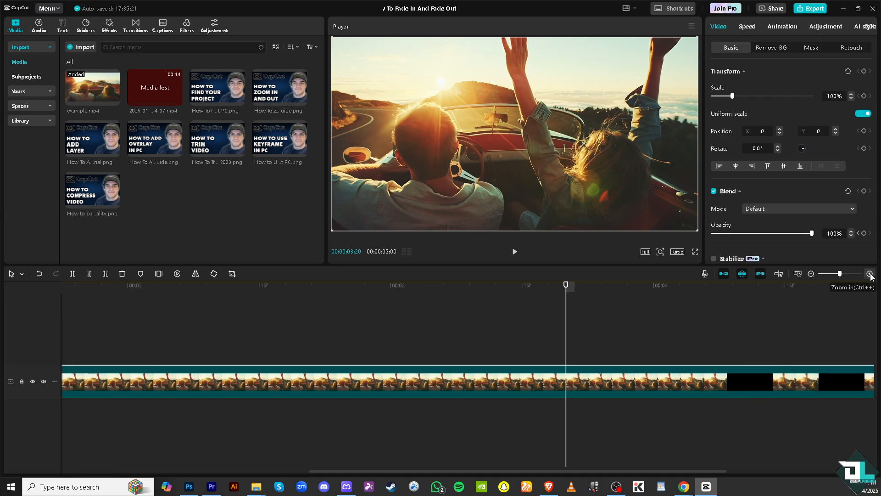
pyautogui.click(870, 273)
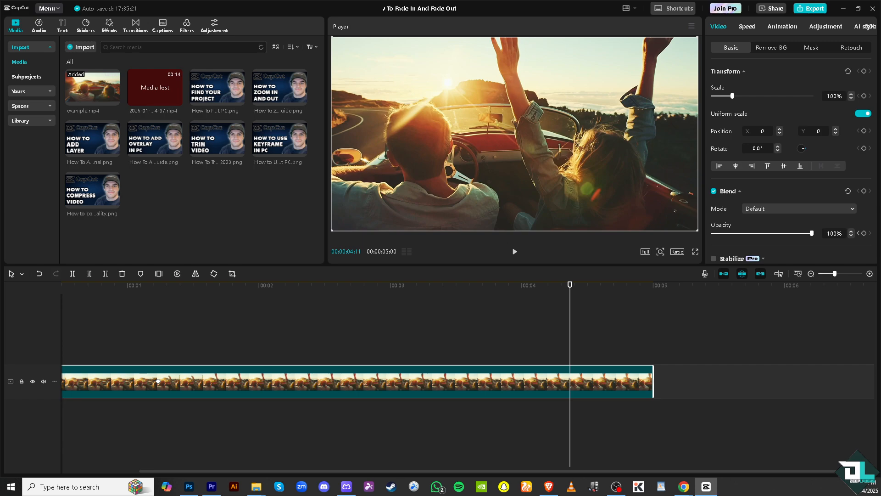
pyautogui.moveTo(549, 329)
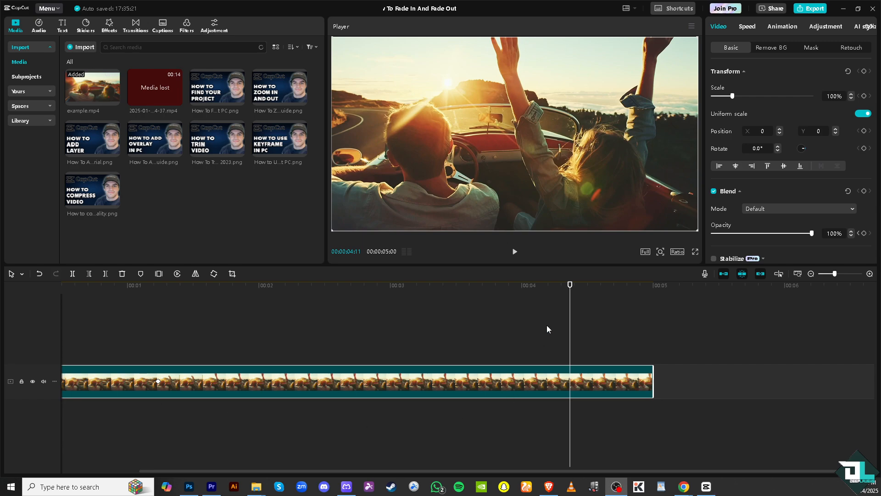
pyautogui.moveTo(578, 336)
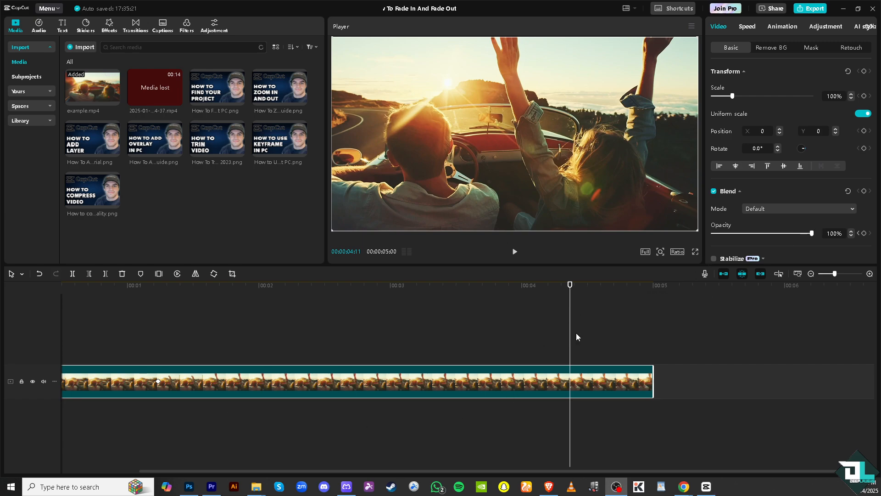
pyautogui.click(864, 191)
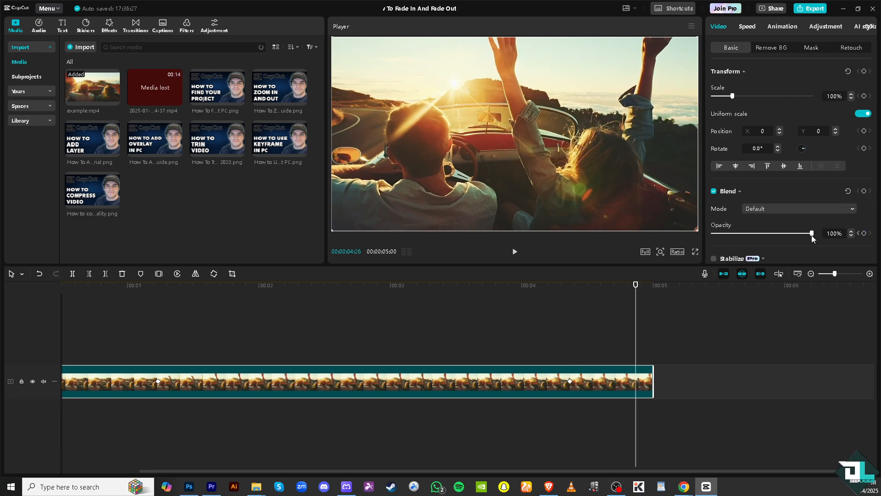
pyautogui.moveTo(811, 233); pyautogui.dragTo(714, 233)
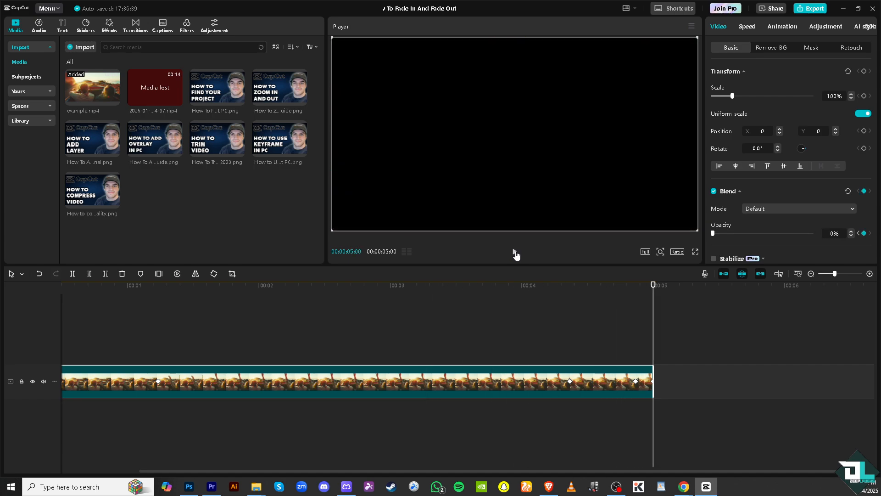
pyautogui.moveTo(535, 242)
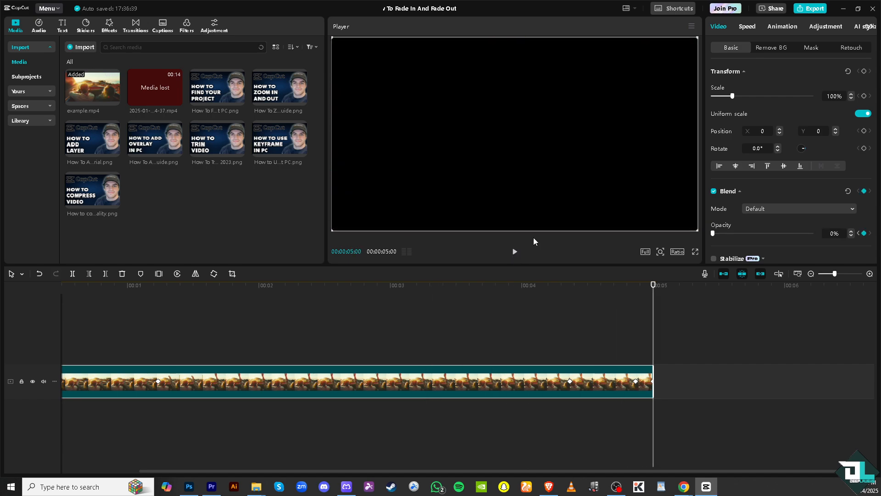
pyautogui.moveTo(785, 56)
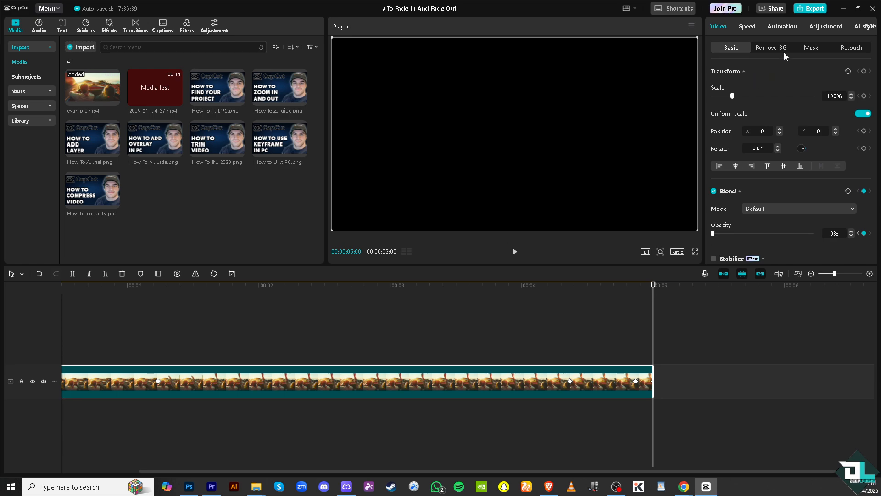
pyautogui.moveTo(808, 19)
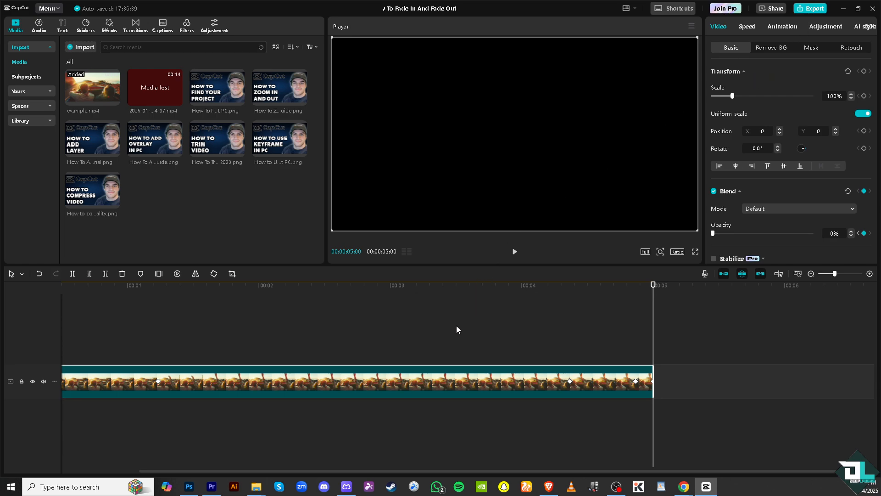
pyautogui.moveTo(466, 336)
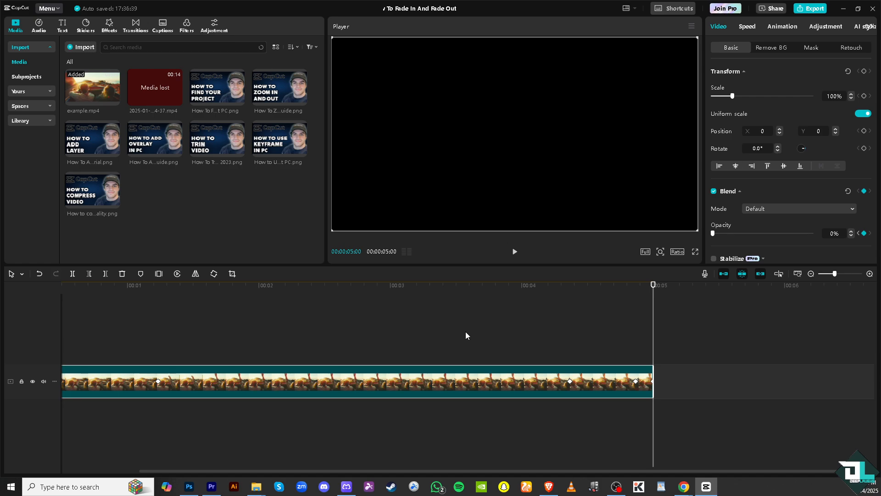
pyautogui.moveTo(652, 288)
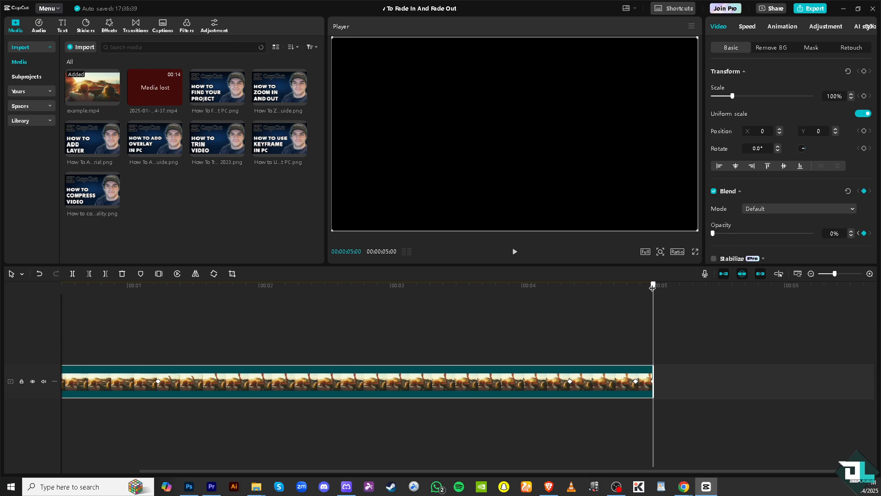